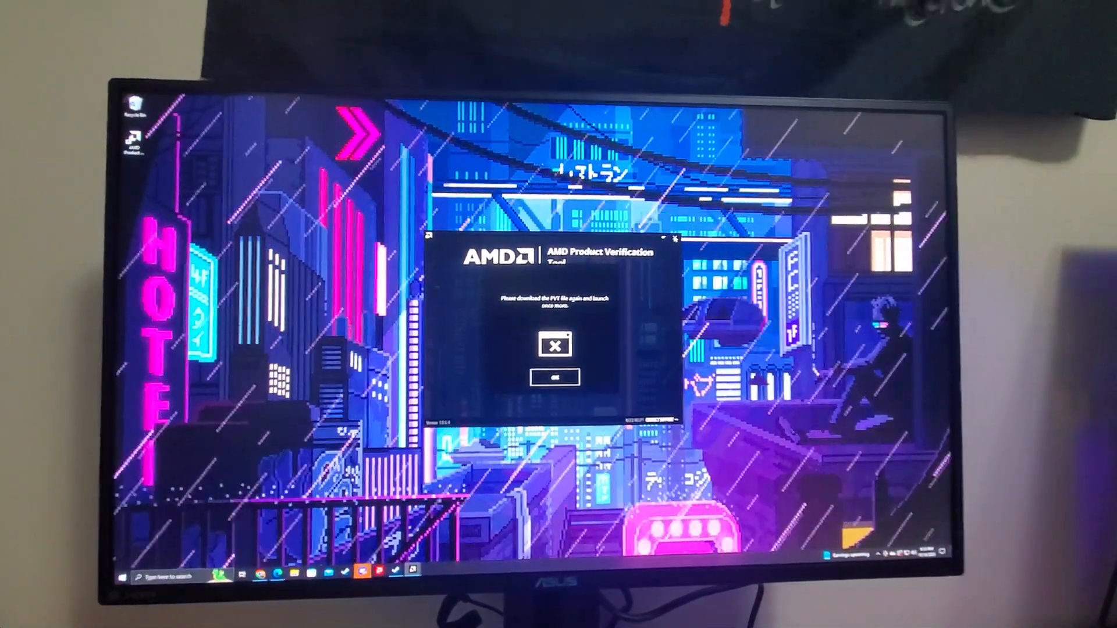
- Dismiss the AMD PVT download-again warning with OK
{"action": "left_click", "coordinate": [555, 376]}
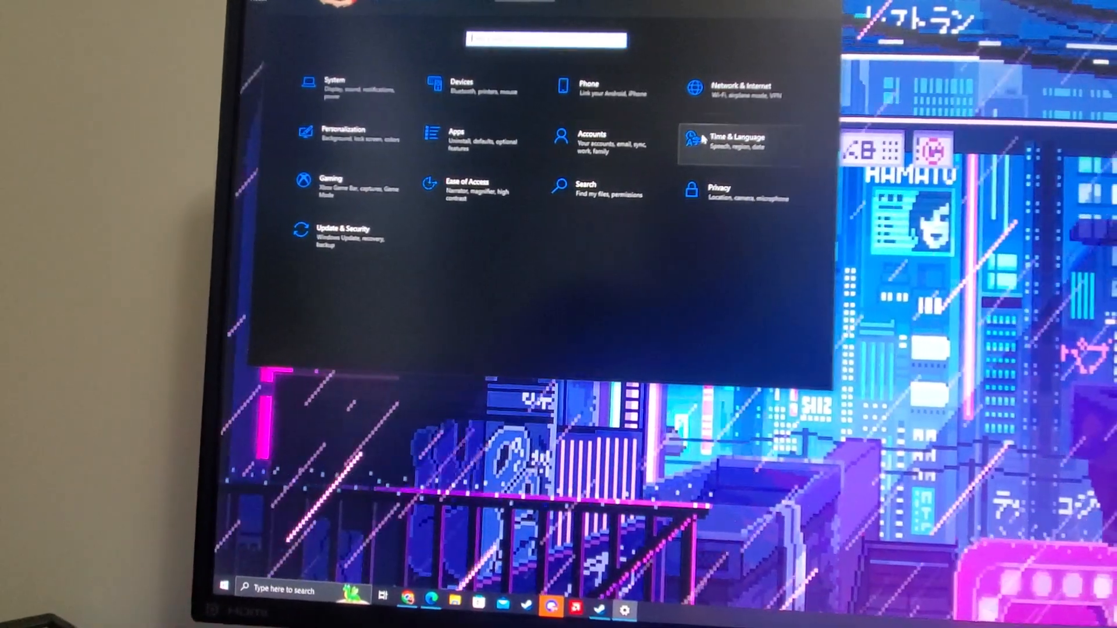
- Switch on 'Set time automatically' in Time & Language > Date & time
{"action": "left_click", "coordinate": [737, 139]}
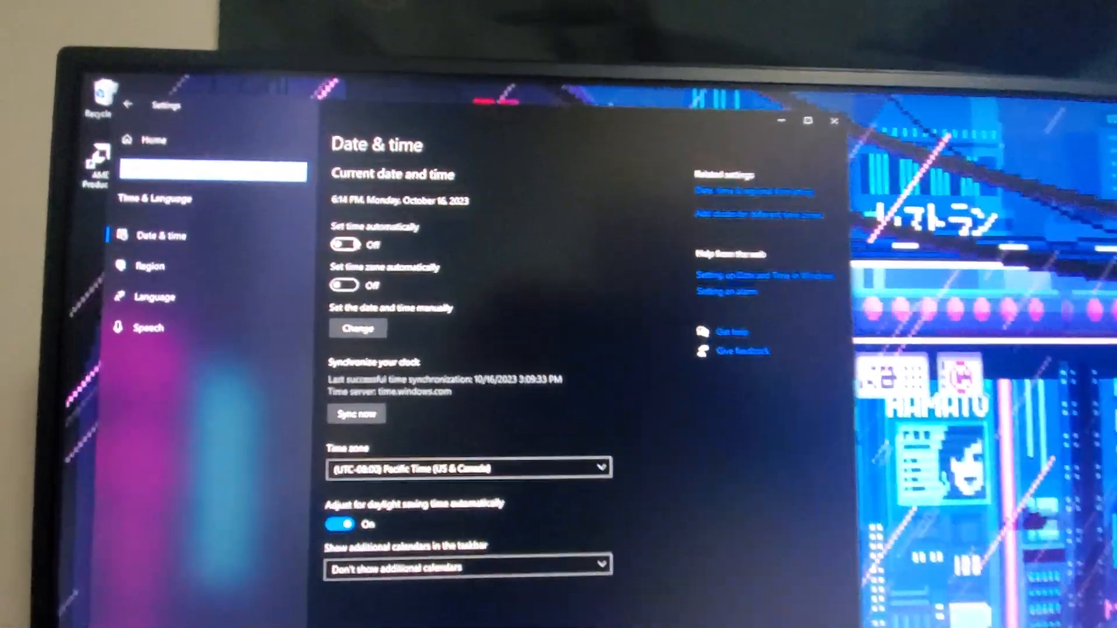
{"action": "left_click", "coordinate": [344, 245]}
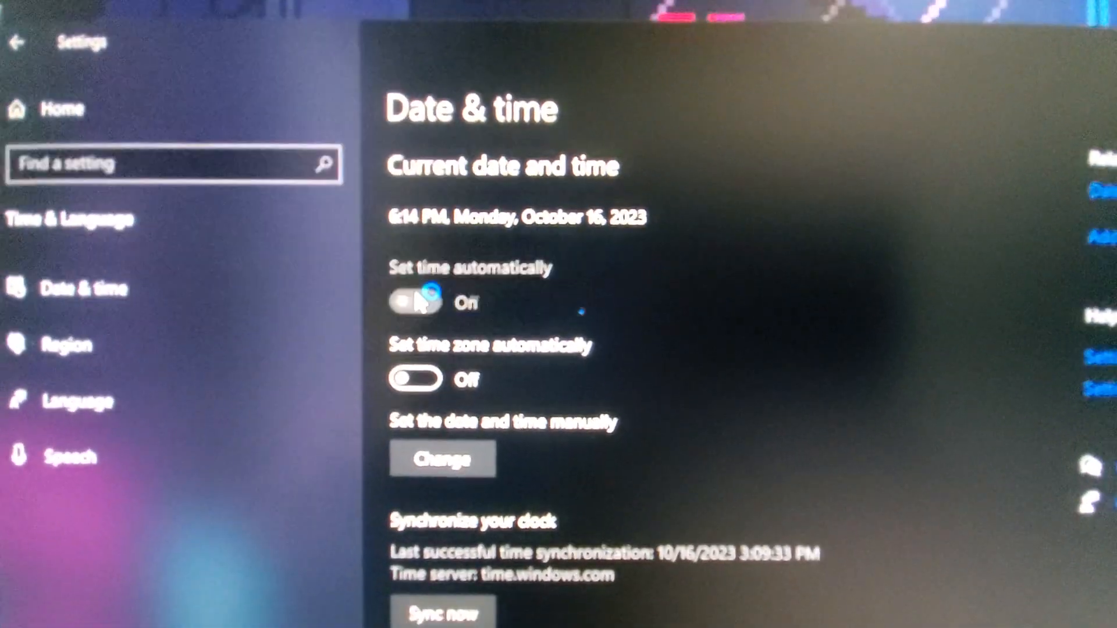